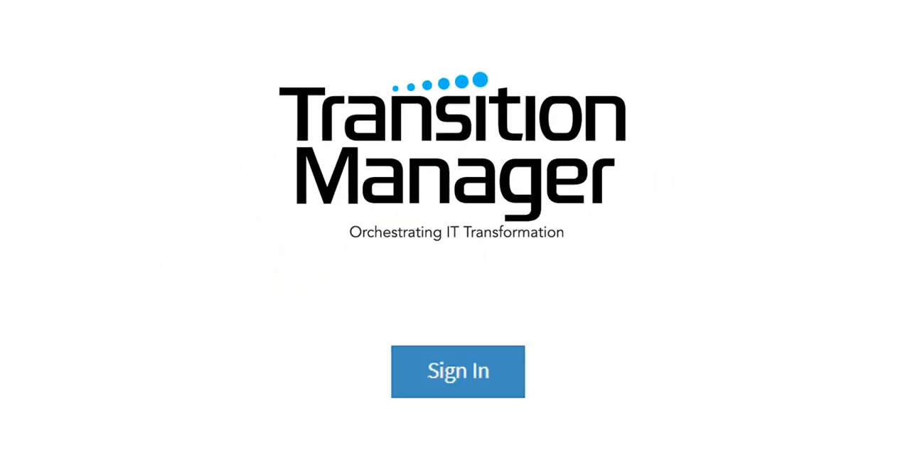
Step: Sign in from the Transition Manager splash page
{"action": "left_click", "coordinate": [458, 371]}
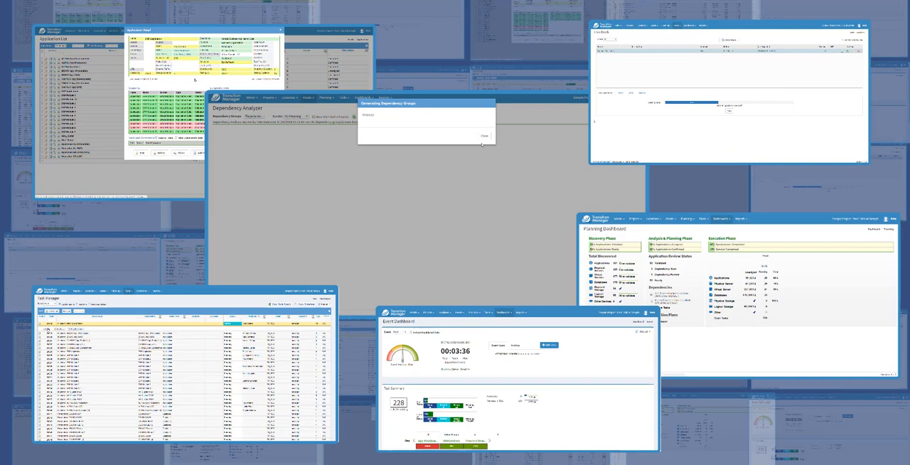
Step: Show all 13 dependency groups on the Dependency Analyzer map
{"action": "left_click", "coordinate": [484, 135]}
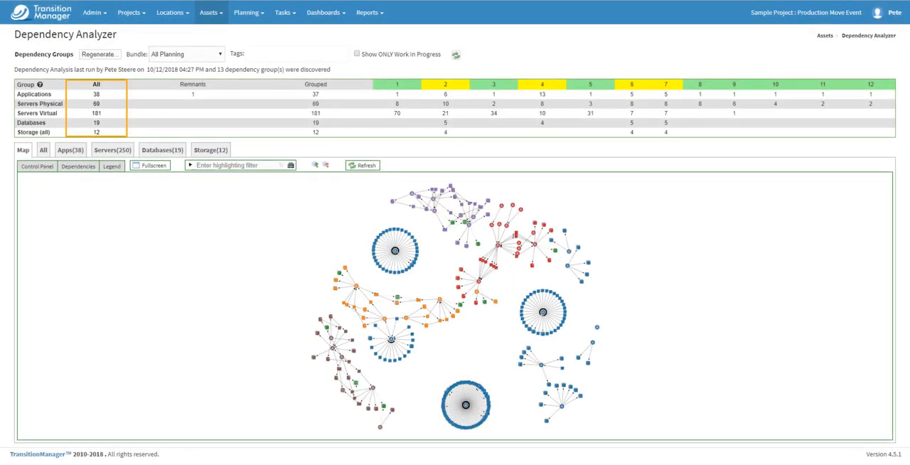
Step: Filter the map to dependency group 2 and open ERP Application's edit form
{"action": "left_click", "coordinate": [446, 84]}
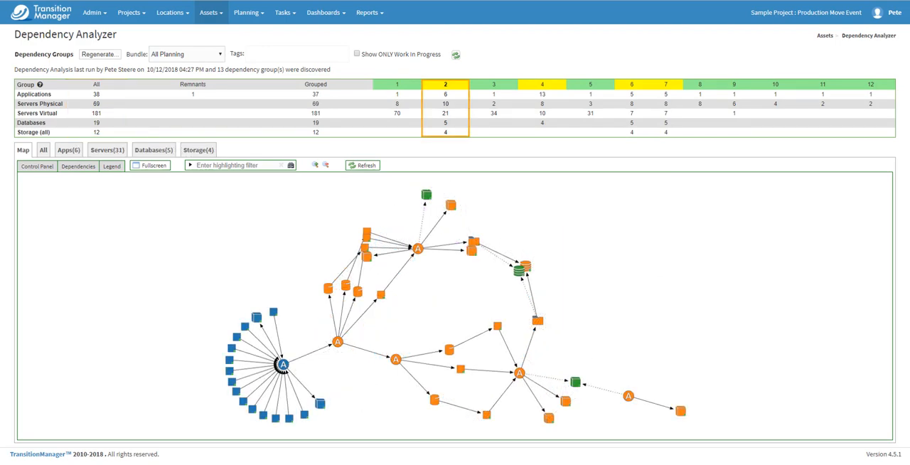
{"action": "left_click", "coordinate": [493, 94]}
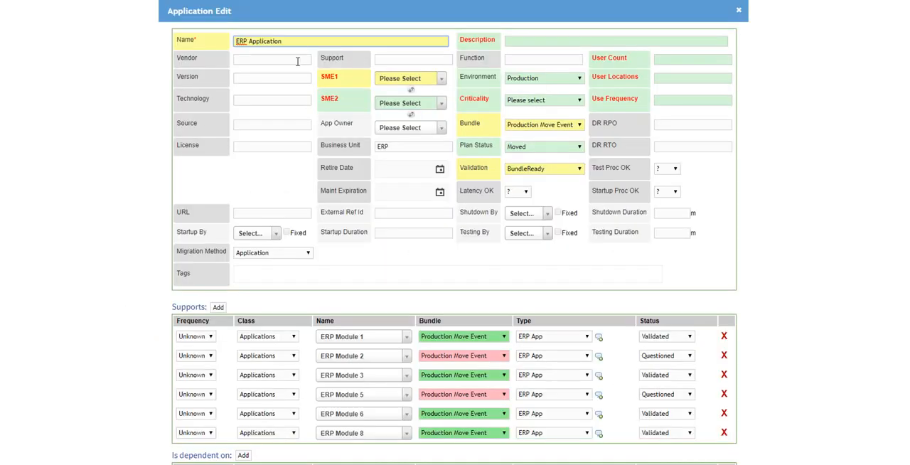
Step: Enter ERP Application's vendor and pick its subject-matter expert owners
{"action": "left_click", "coordinate": [544, 100]}
{"action": "type", "text": "ERP R us"}
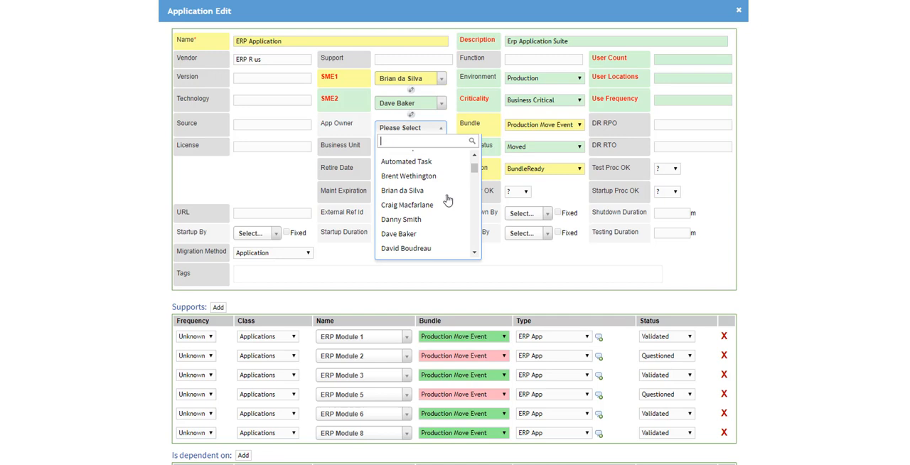
{"action": "left_click", "coordinate": [407, 205]}
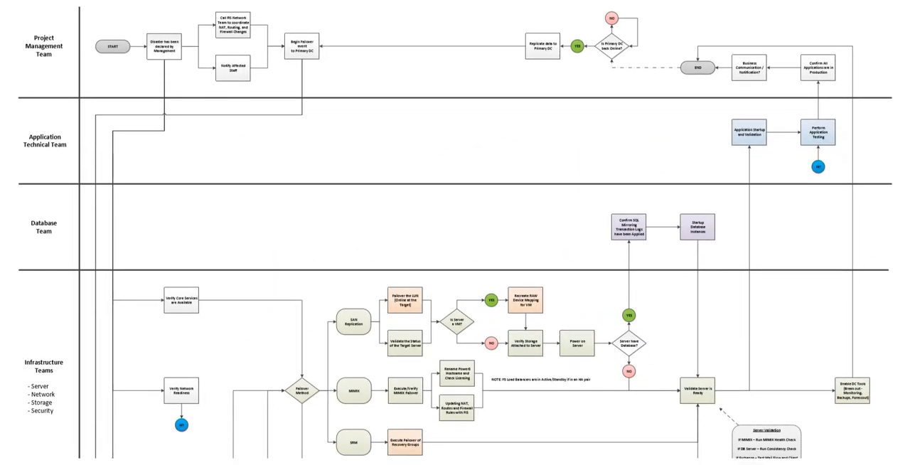
Step: Scroll through the disaster failover runbook flowchart
{"action": "scroll", "scroll_direction": "down", "scroll_amount": 3}
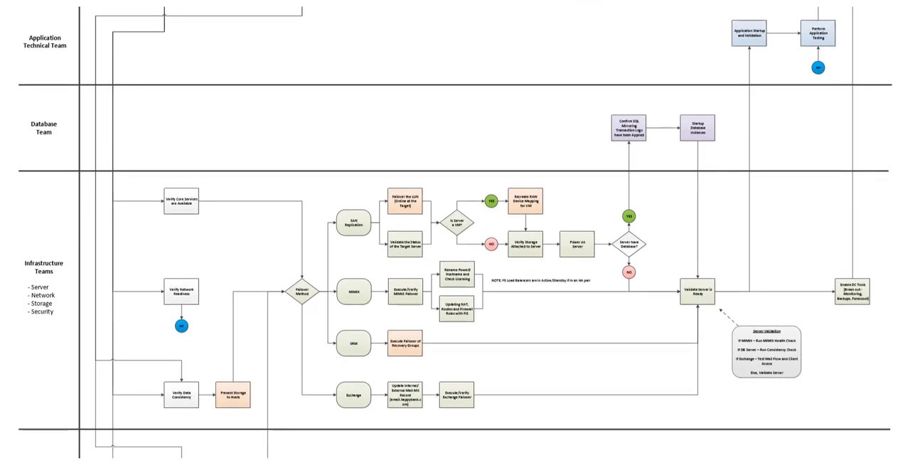
{"action": "scroll", "scroll_direction": "down", "scroll_amount": 3}
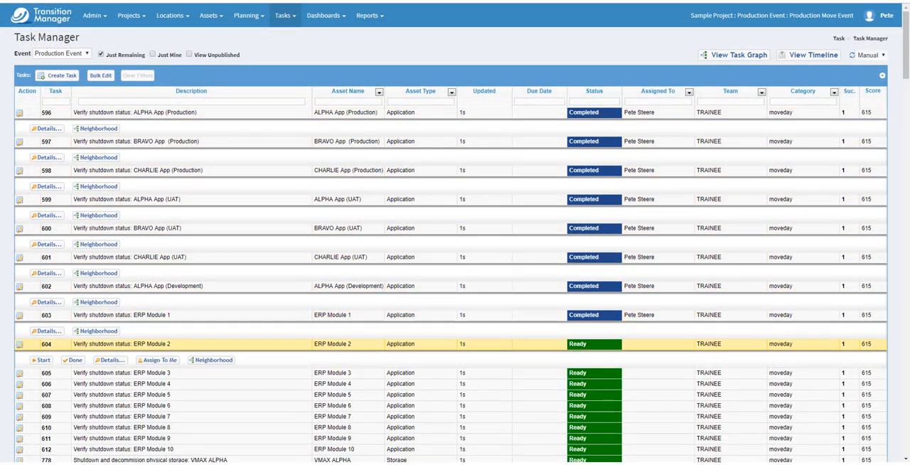
Step: View the Production Event Dashboard showing 266 tasks done
{"action": "left_click", "coordinate": [739, 55]}
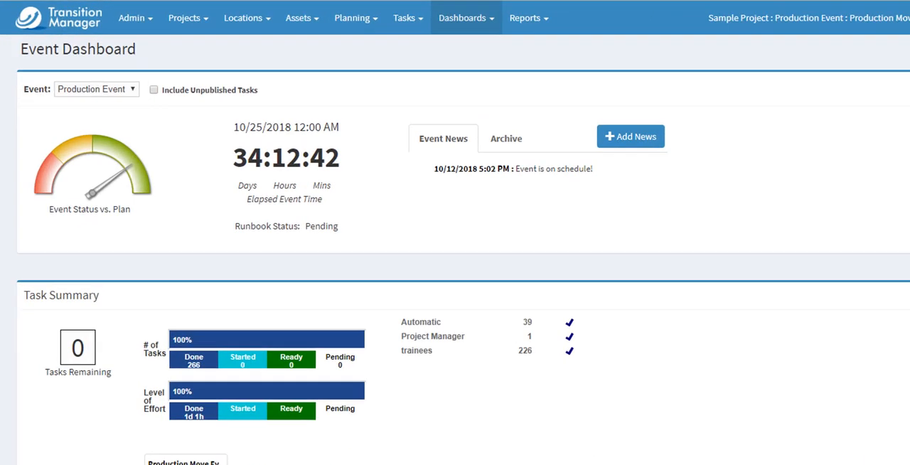
{"action": "scroll", "scroll_direction": "down", "scroll_amount": 3}
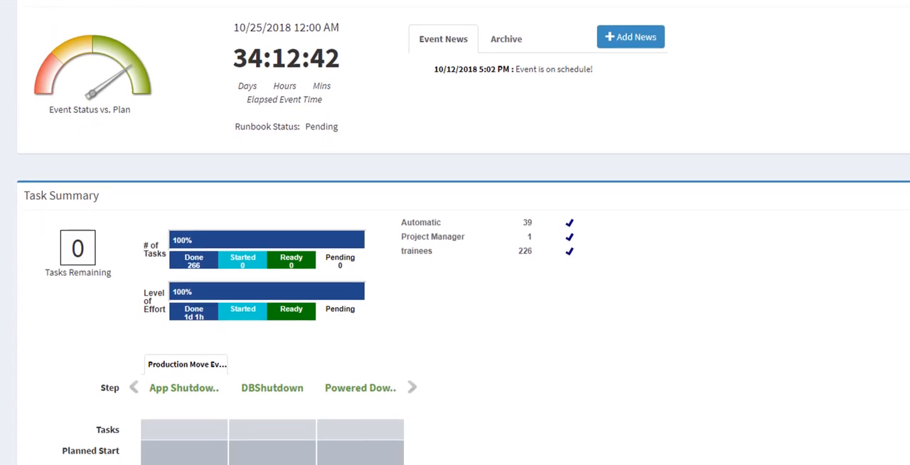
{"action": "scroll", "scroll_direction": "down", "scroll_amount": 3}
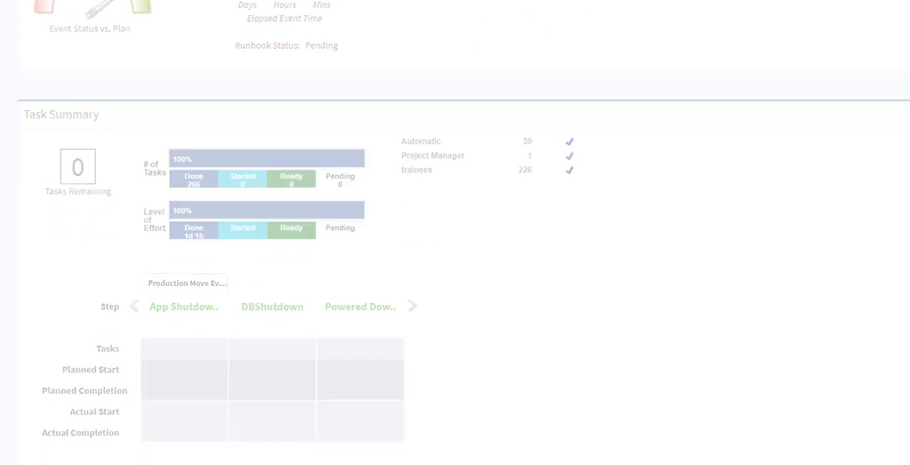